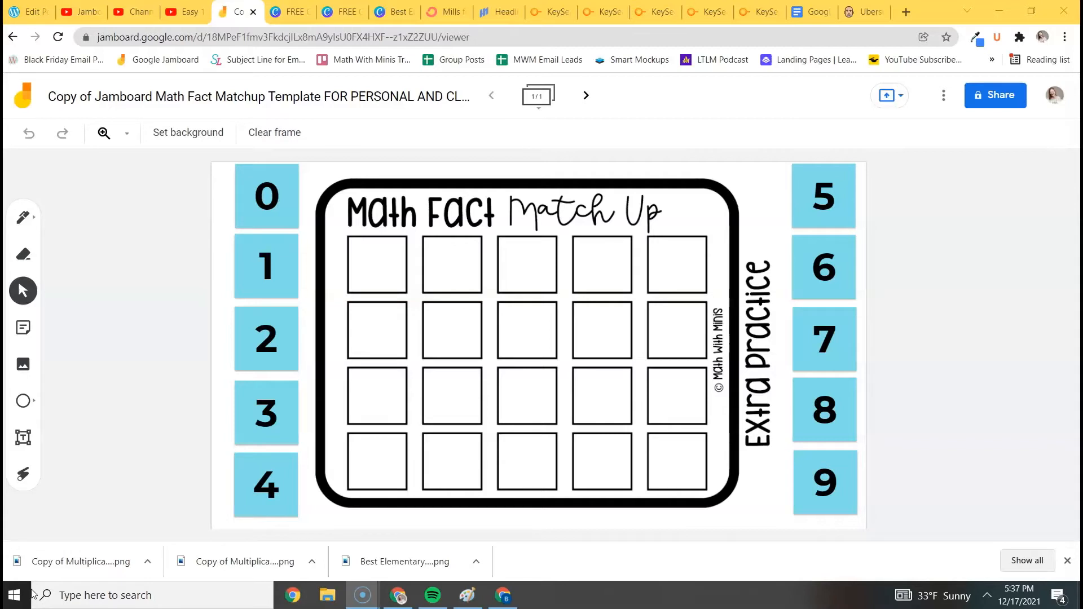
{"action": "mouse_move", "coordinate": [115, 394]}
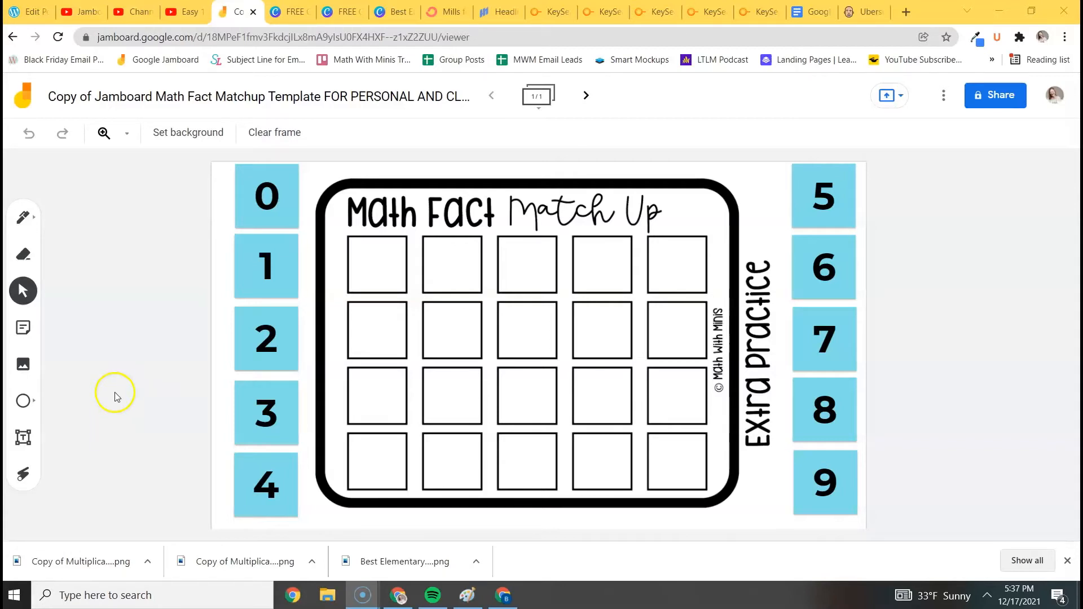
{"action": "mouse_move", "coordinate": [698, 302]}
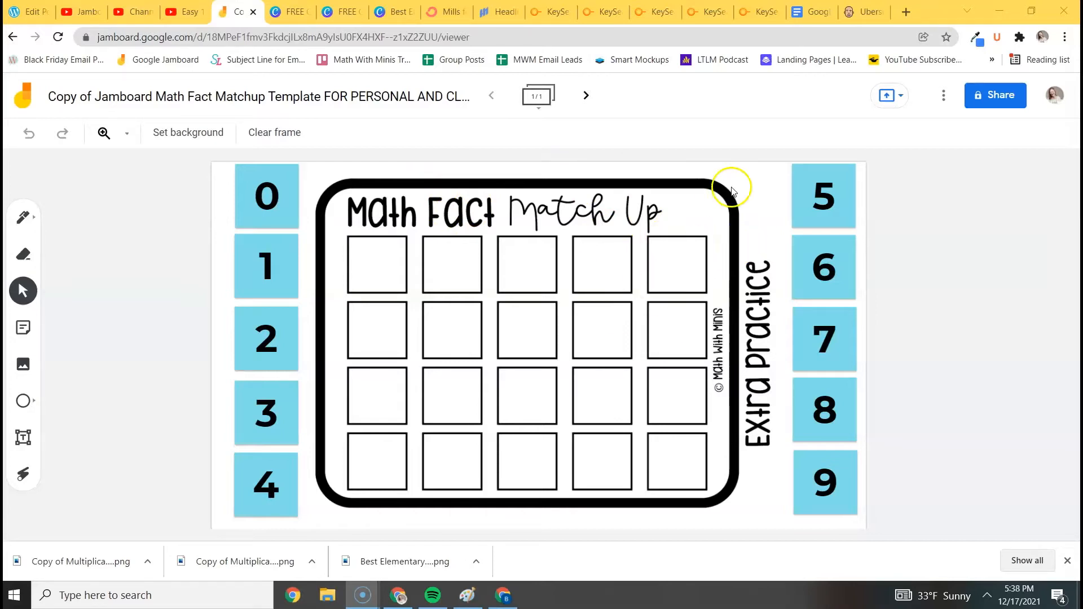
{"action": "mouse_move", "coordinate": [377, 259]}
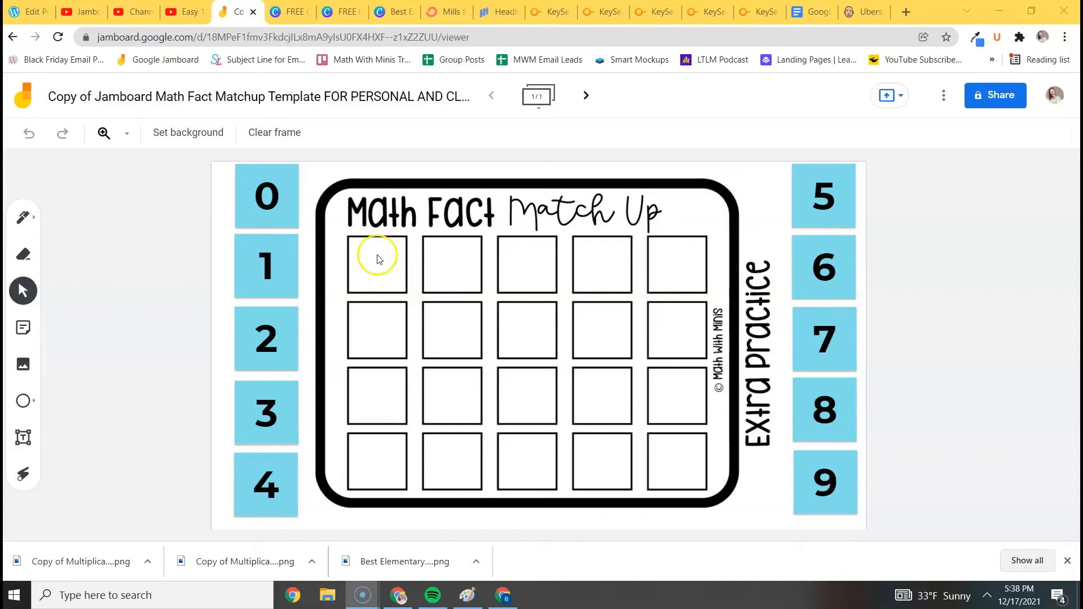
{"action": "mouse_move", "coordinate": [10, 411]}
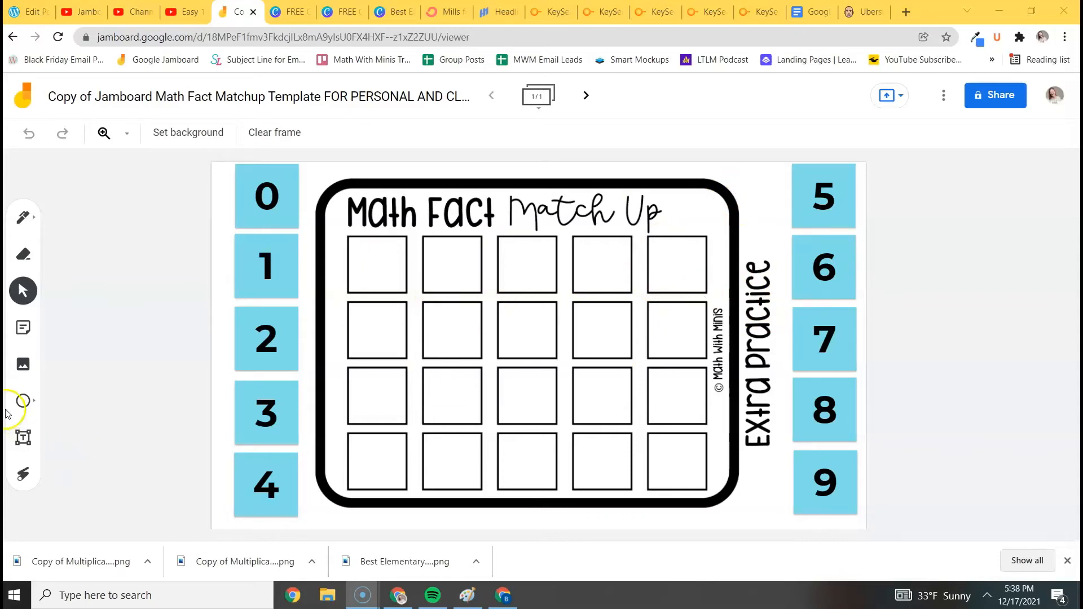
{"action": "mouse_move", "coordinate": [22, 437]}
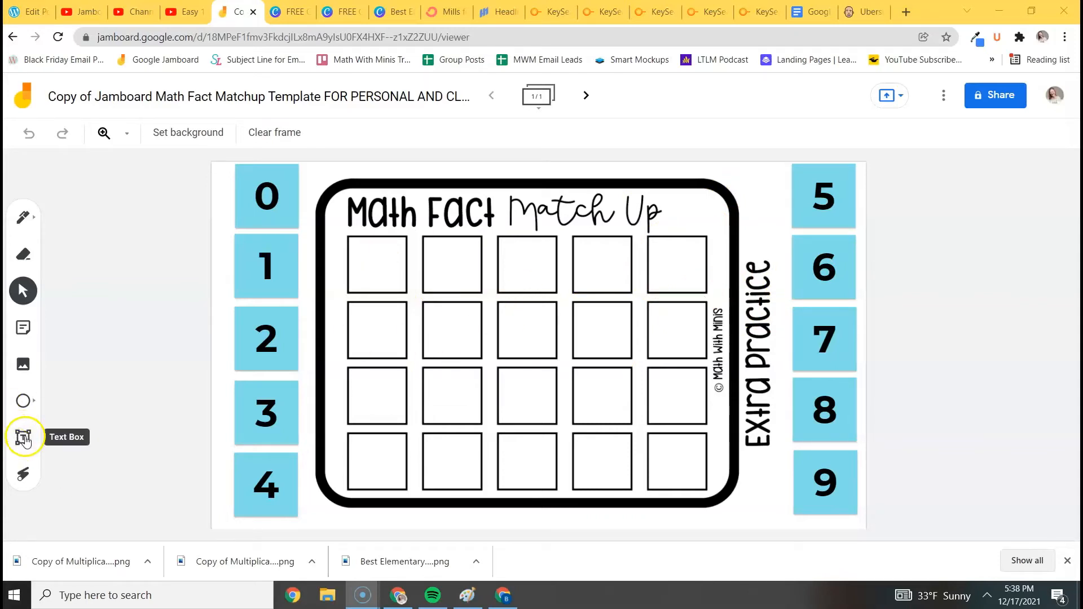
Add a '5 x 7' text box in the first grid square and change the 0 tile to 35.
{"action": "left_click", "coordinate": [23, 437]}
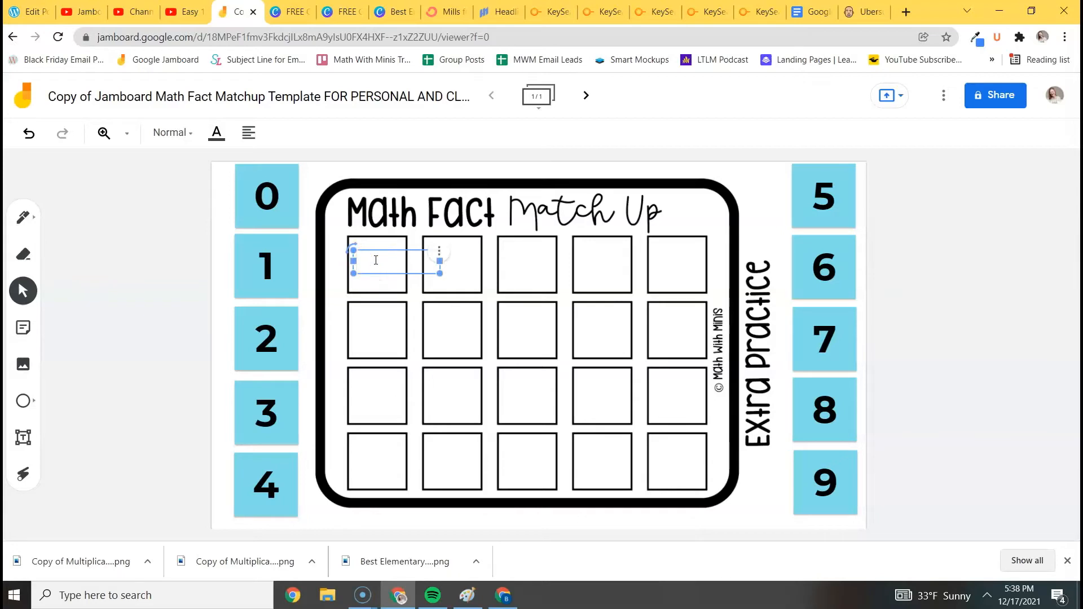
{"action": "type", "text": "5"}
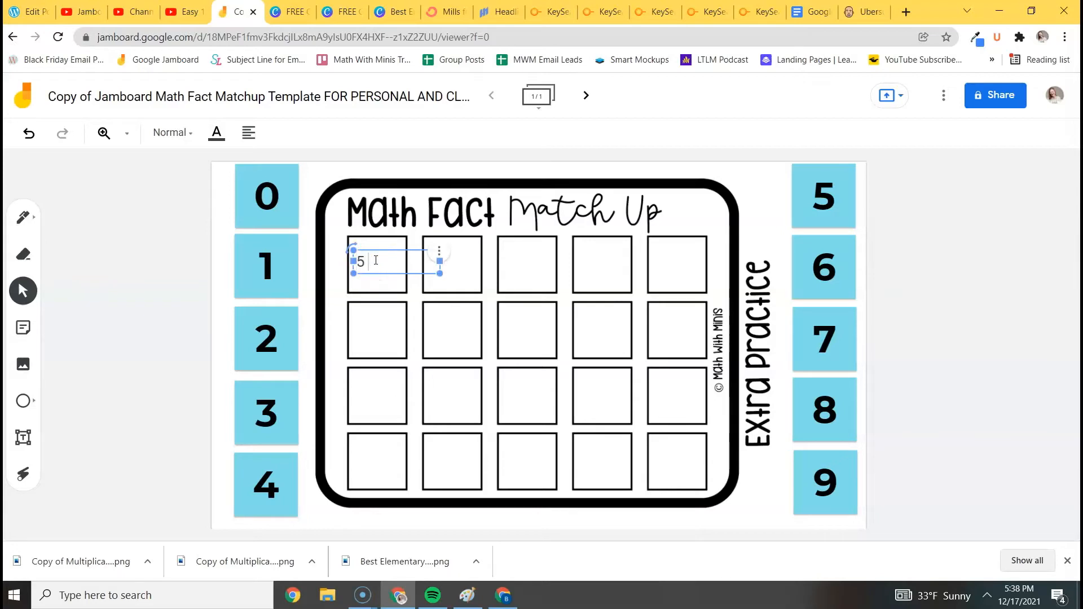
{"action": "type", "text": "x 7"}
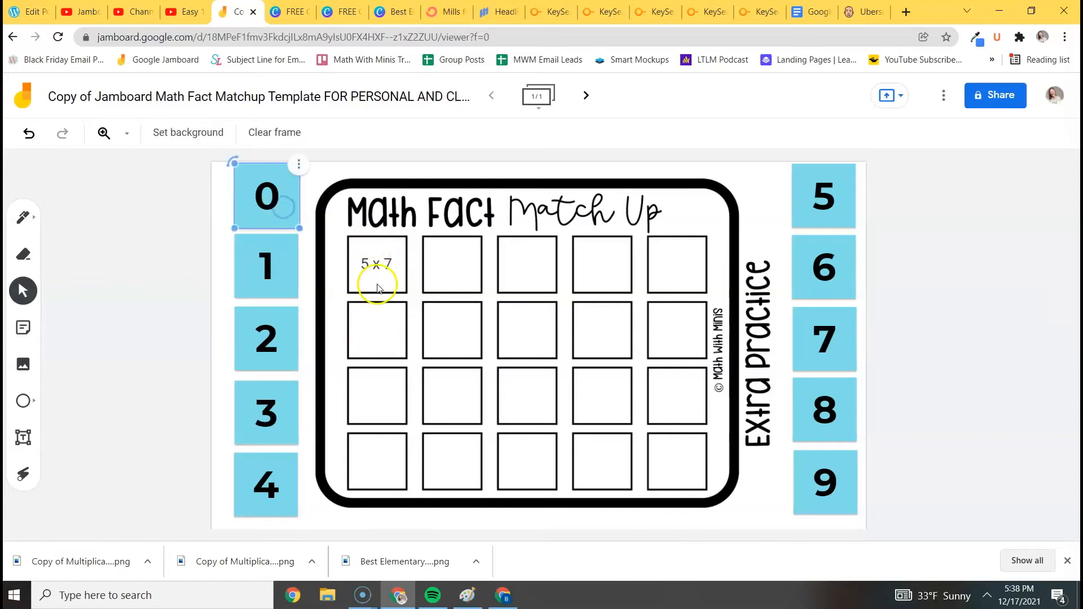
{"action": "double_click", "coordinate": [266, 196]}
{"action": "type", "text": "35"}
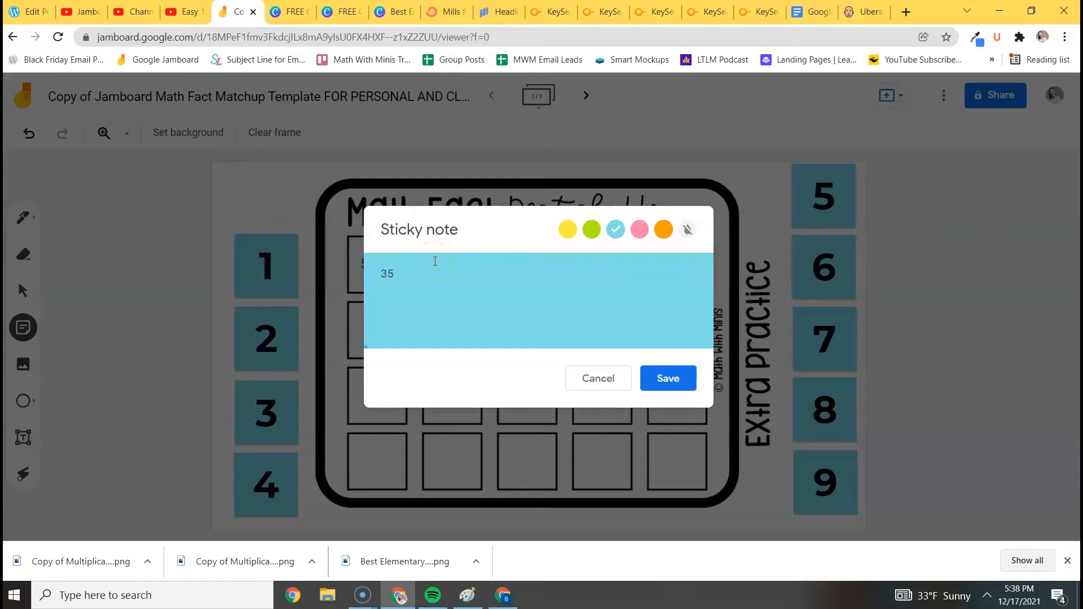
{"action": "left_click", "coordinate": [667, 378]}
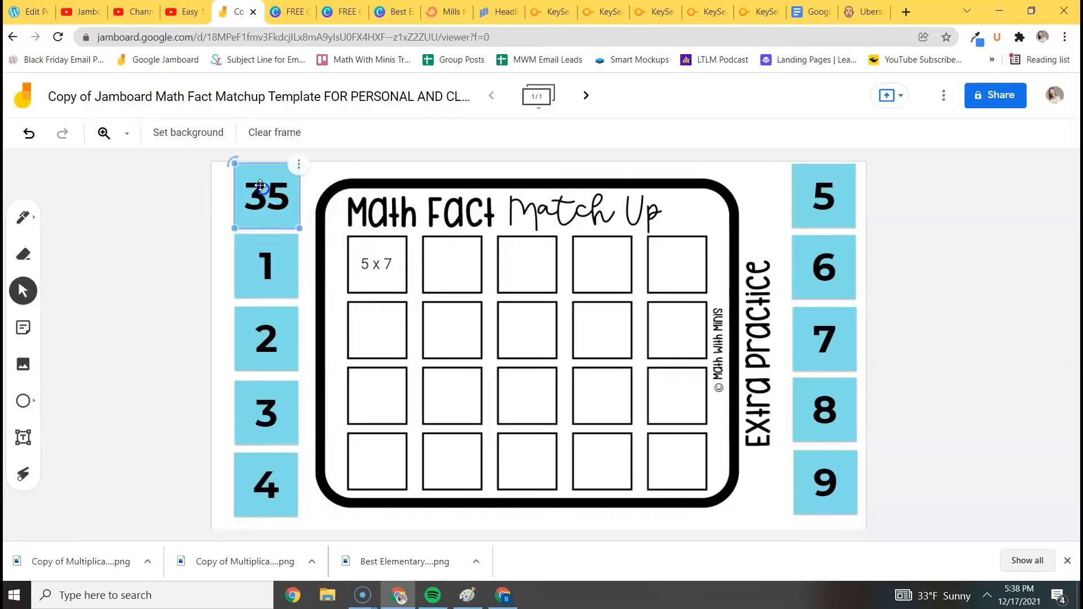
{"action": "left_click_drag", "start_coordinate": [268, 196], "coordinate": [378, 265]}
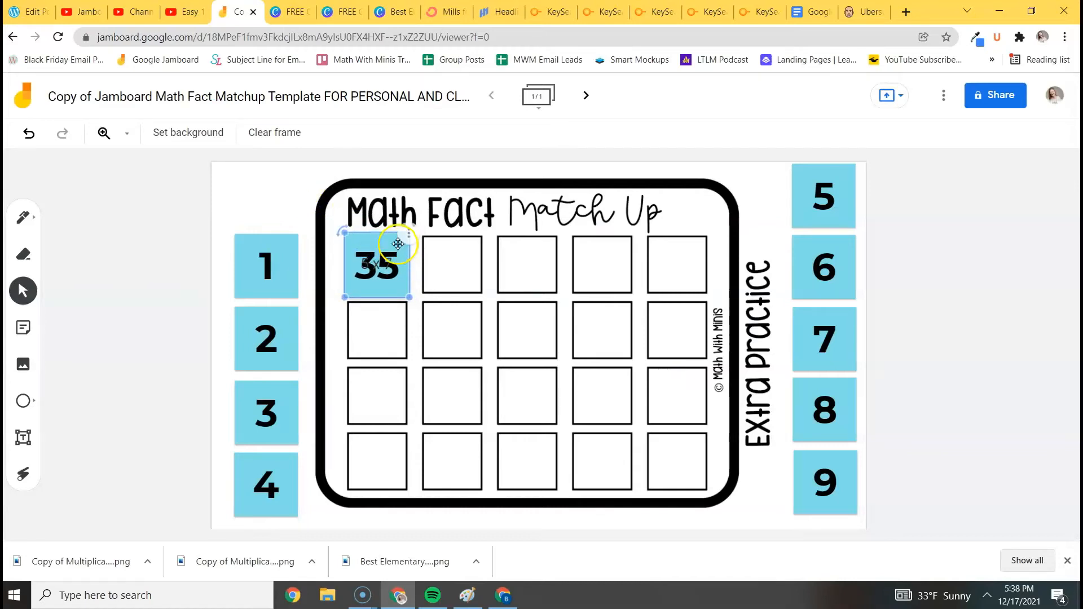
{"action": "right_click", "coordinate": [377, 266]}
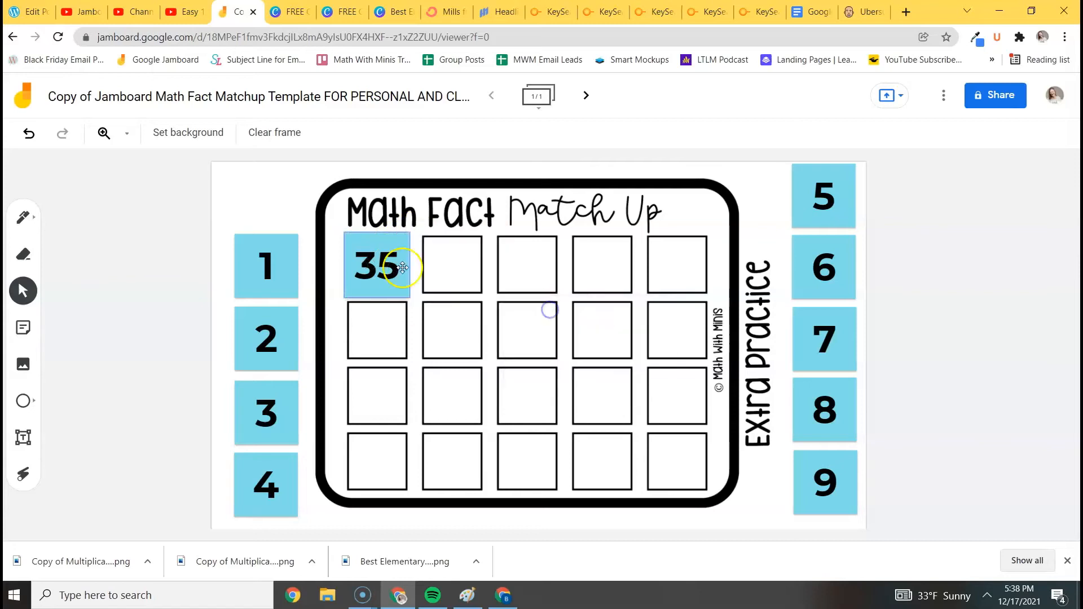
{"action": "left_click_drag", "start_coordinate": [376, 265], "coordinate": [264, 207]}
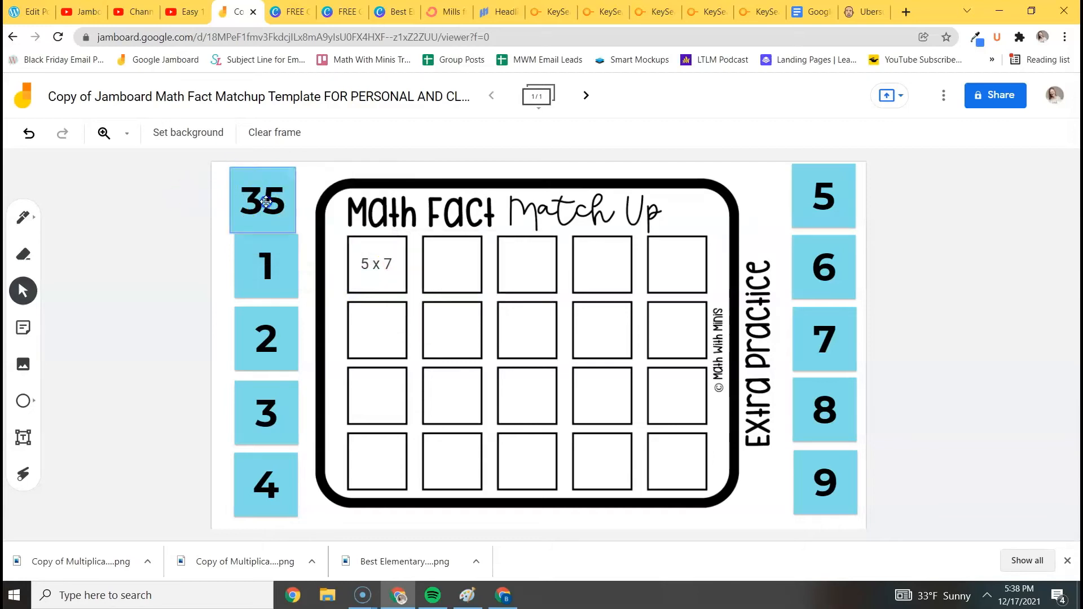
{"action": "left_click", "coordinate": [266, 199]}
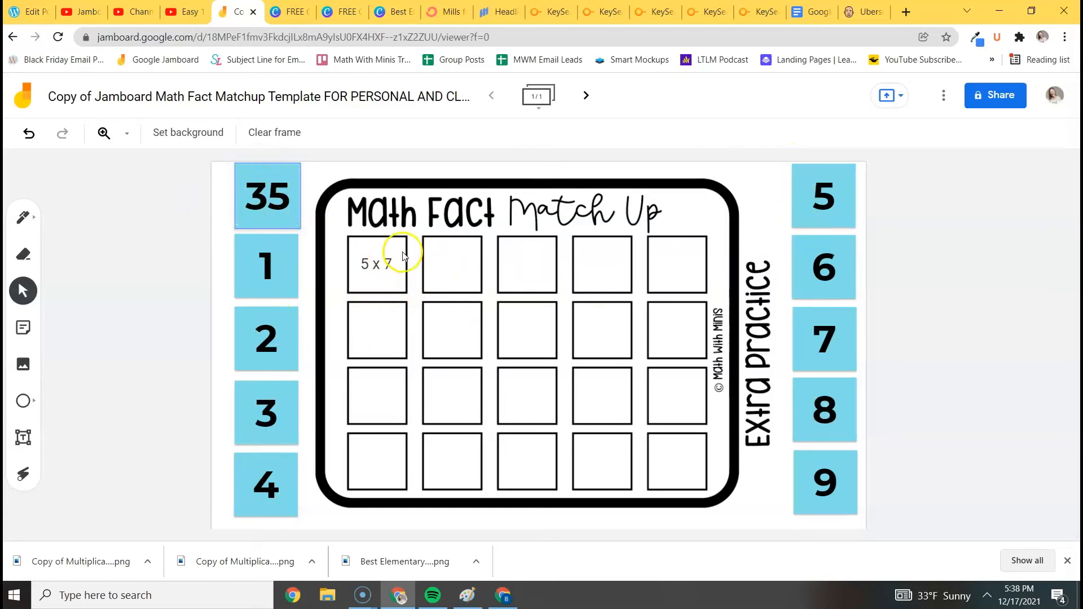
{"action": "mouse_move", "coordinate": [539, 356]}
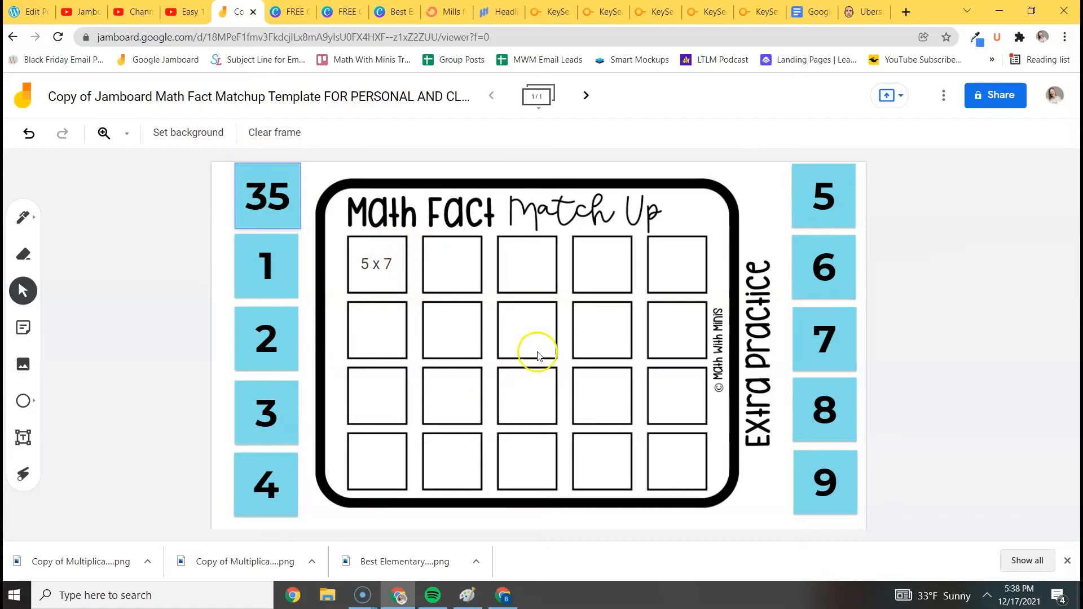
{"action": "left_click", "coordinate": [376, 264]}
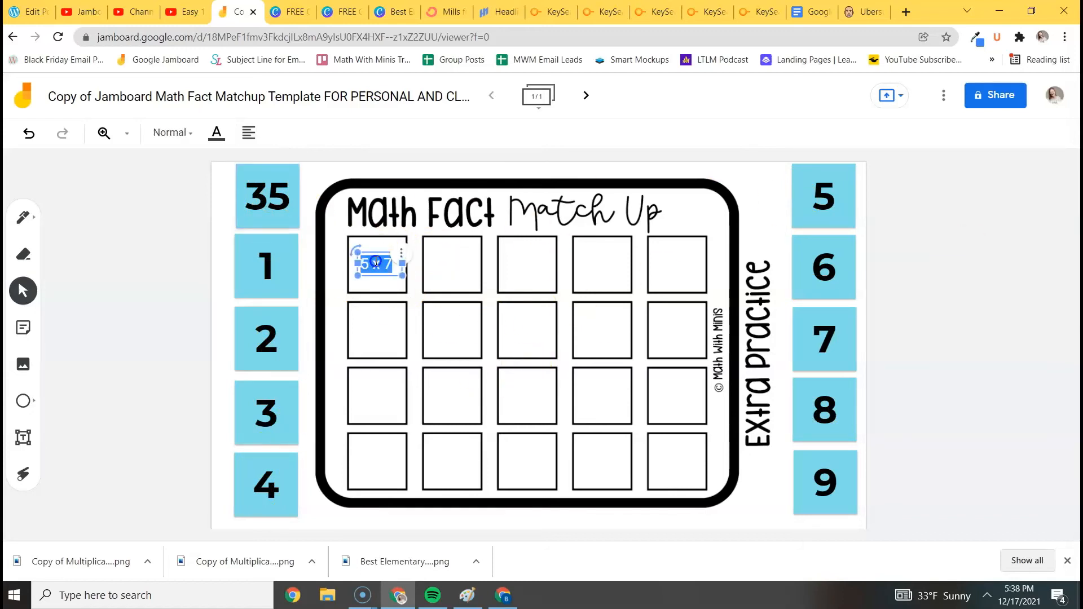